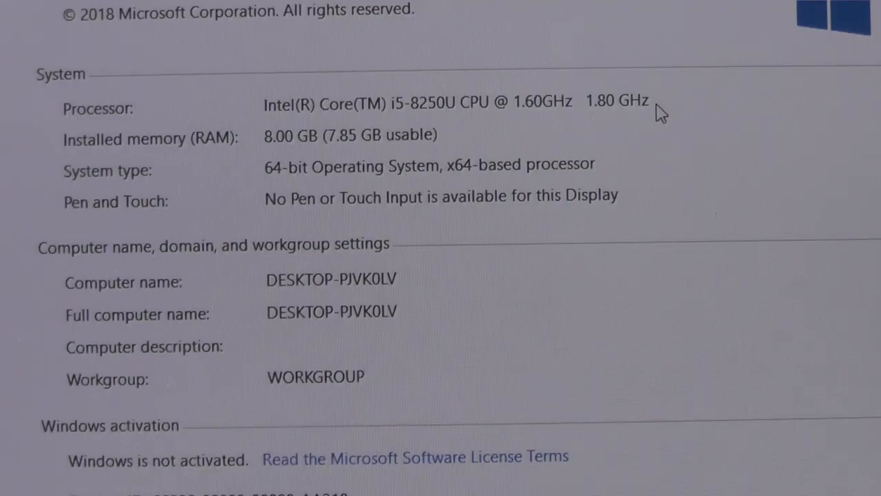
- Open Device Manager, select the Synaptics fingerprint sensor, then expand and collapse the Bluetooth category
scroll(down, 3)
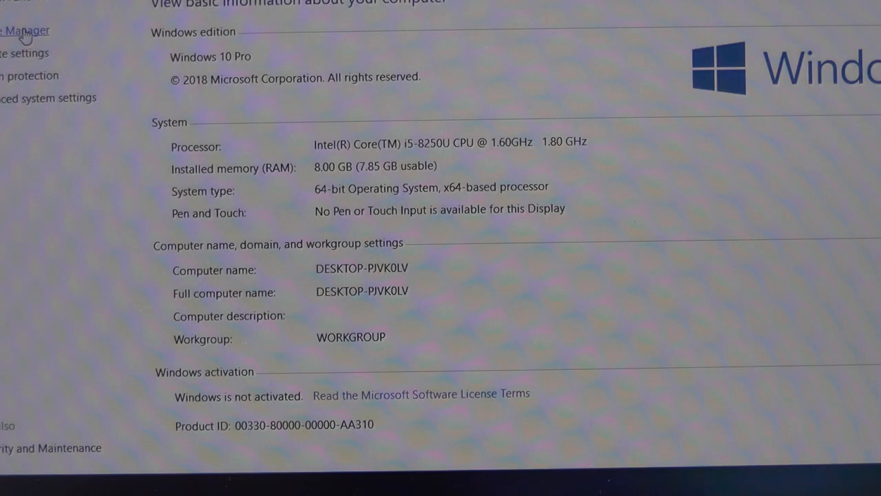
click(26, 30)
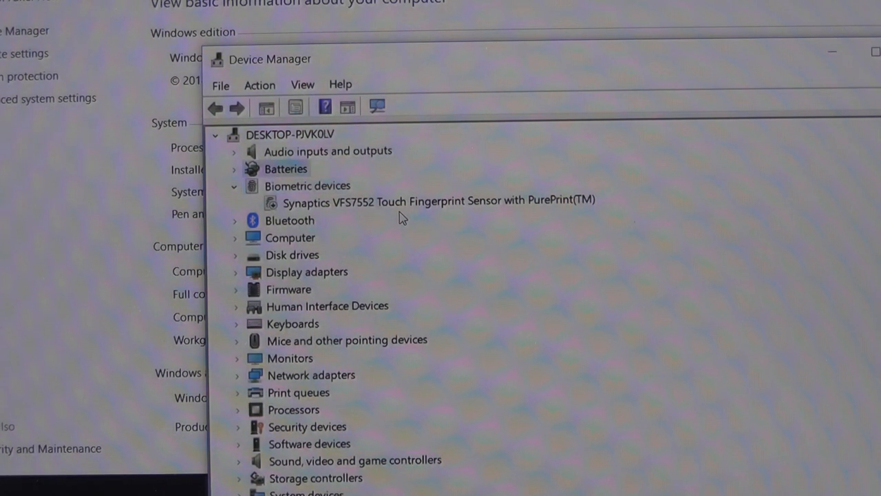
click(439, 200)
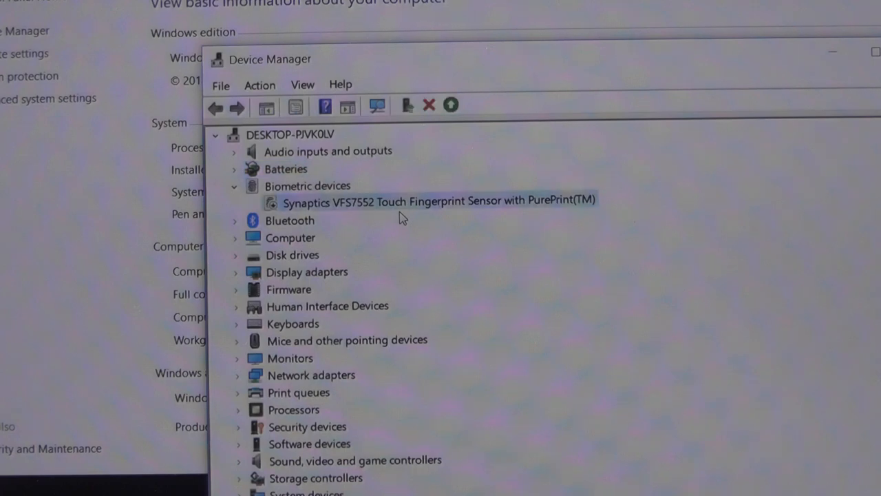
click(235, 220)
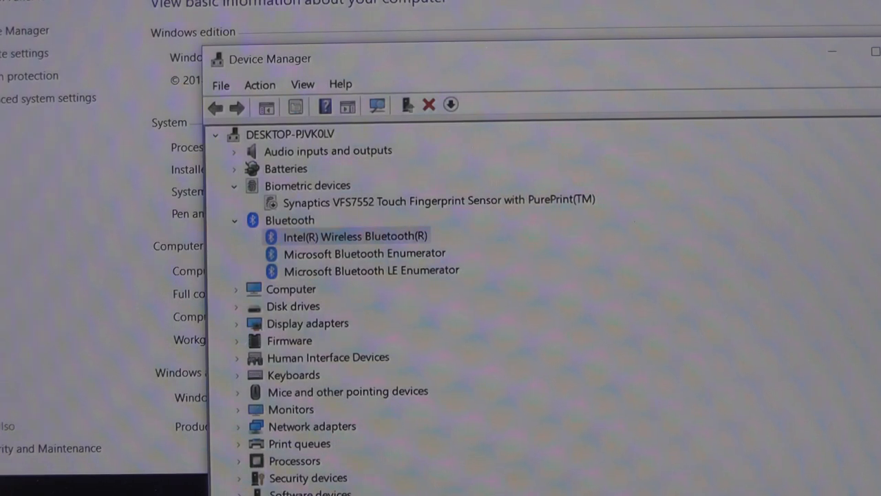
mouse_move(572, 324)
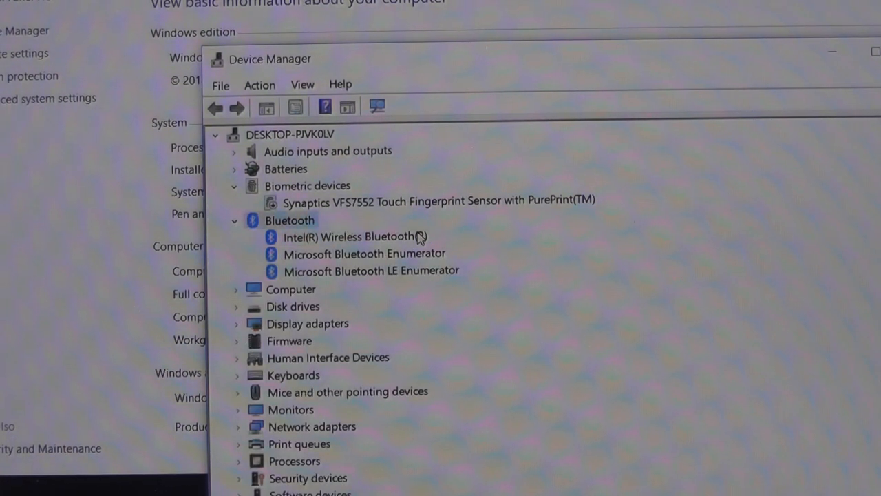
click(234, 220)
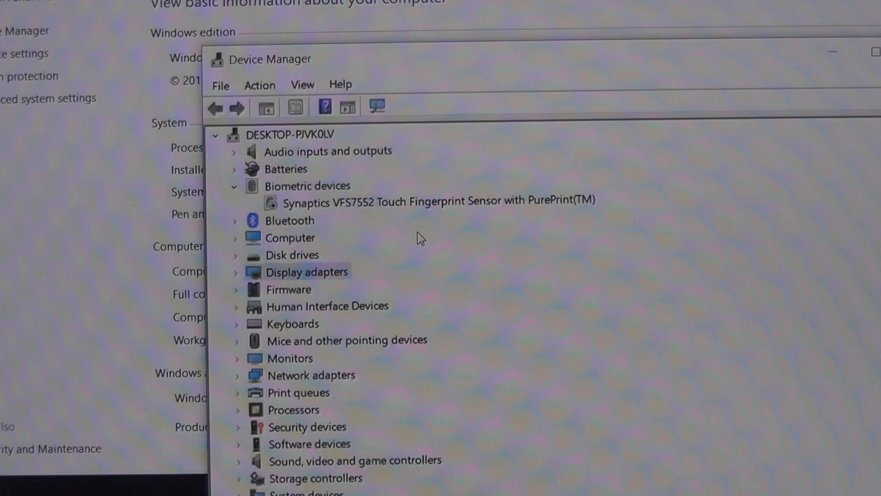
- Expand Network adapters, review the Bluetooth PAN, Wireless-AC 8265 and Ethernet adapters, then collapse it
click(311, 374)
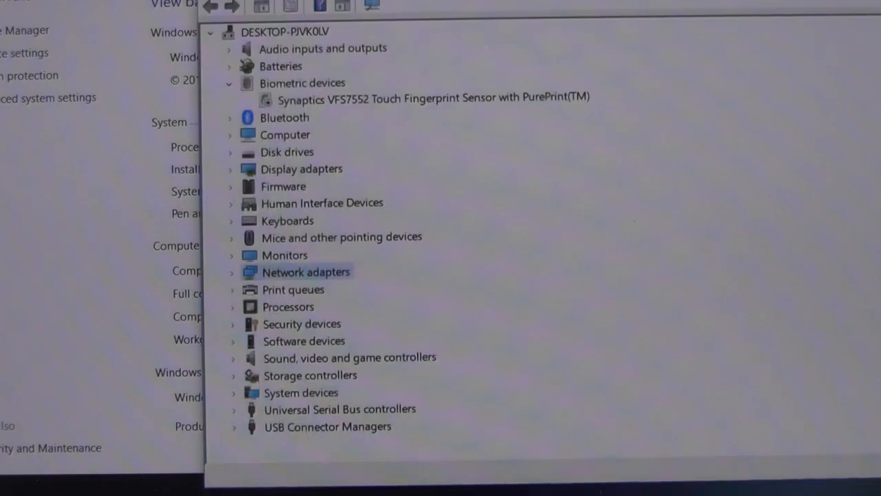
click(232, 271)
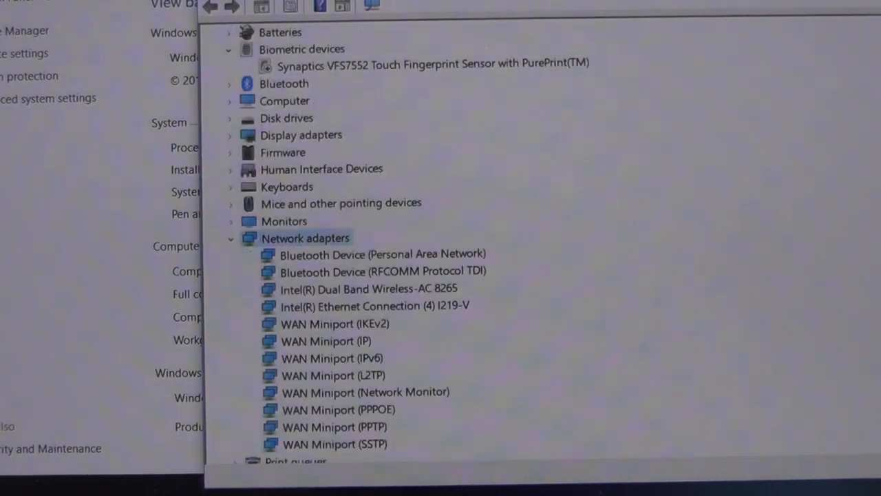
click(382, 254)
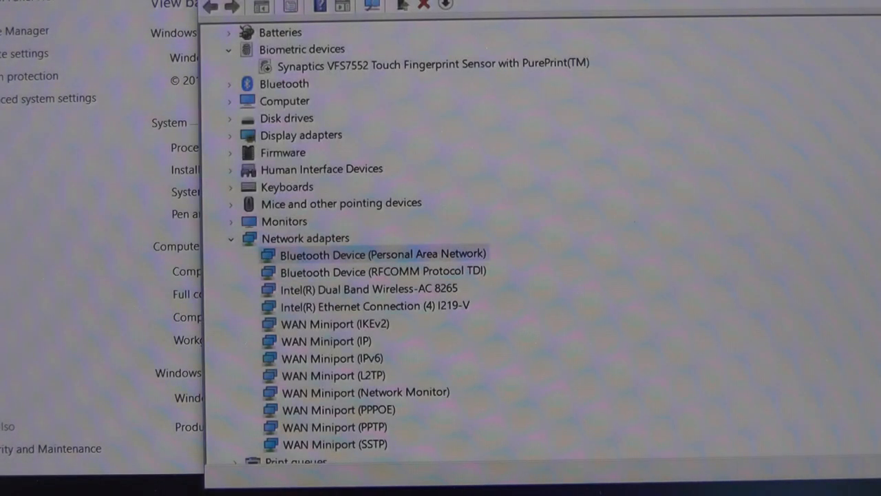
click(363, 289)
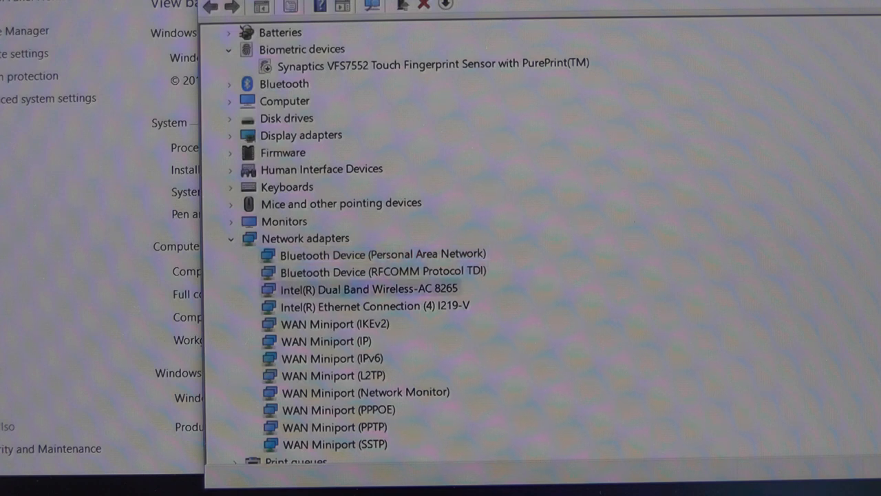
click(377, 306)
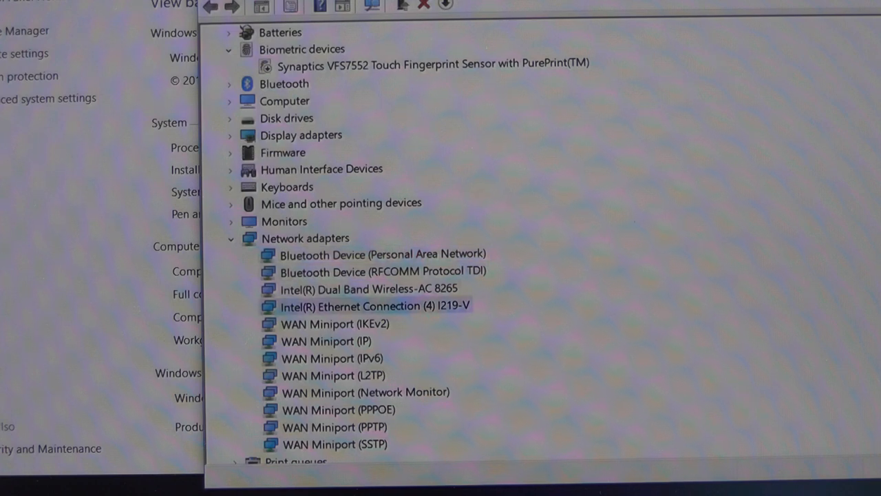
click(231, 238)
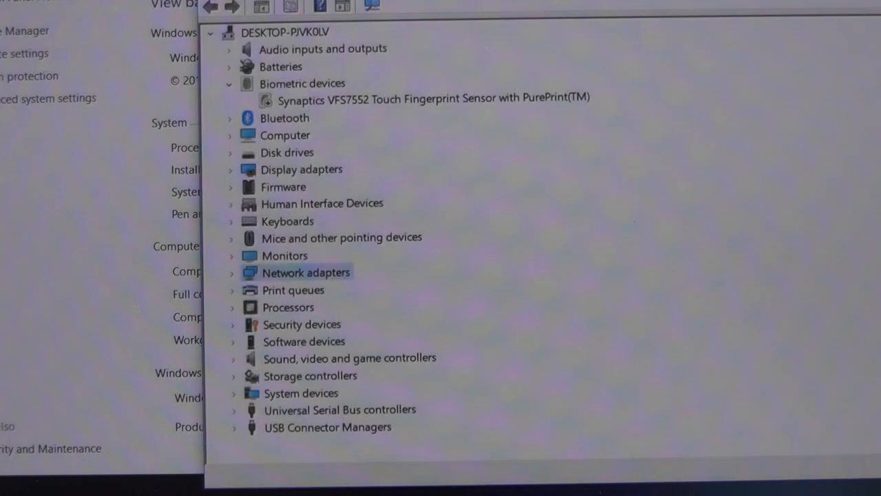
- Expand Security devices to show Trusted Platform Module 2.0, then close Device Manager
click(303, 342)
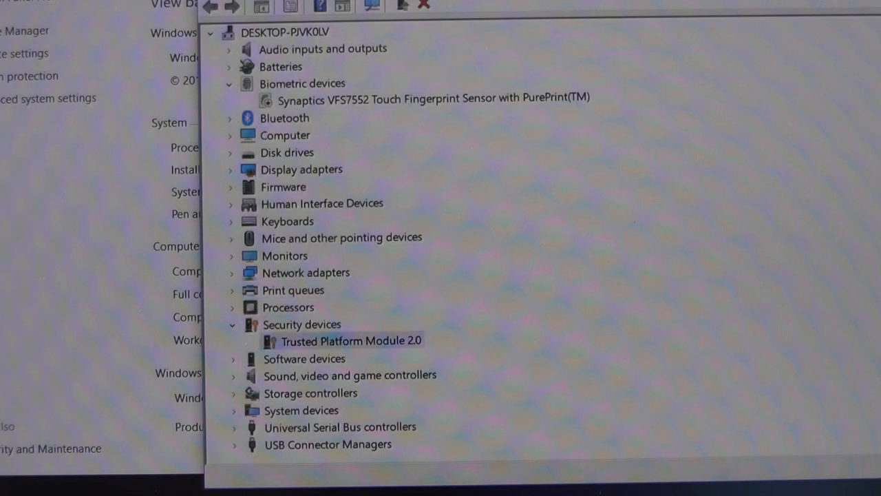
click(302, 325)
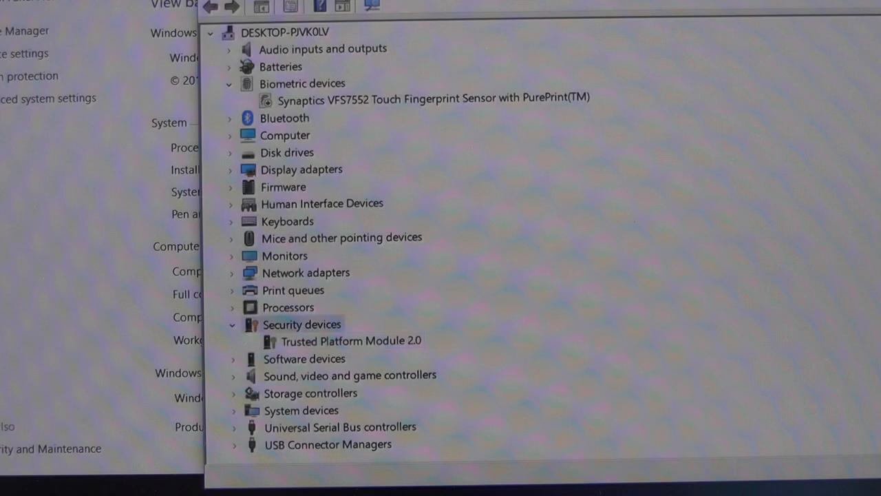
click(287, 152)
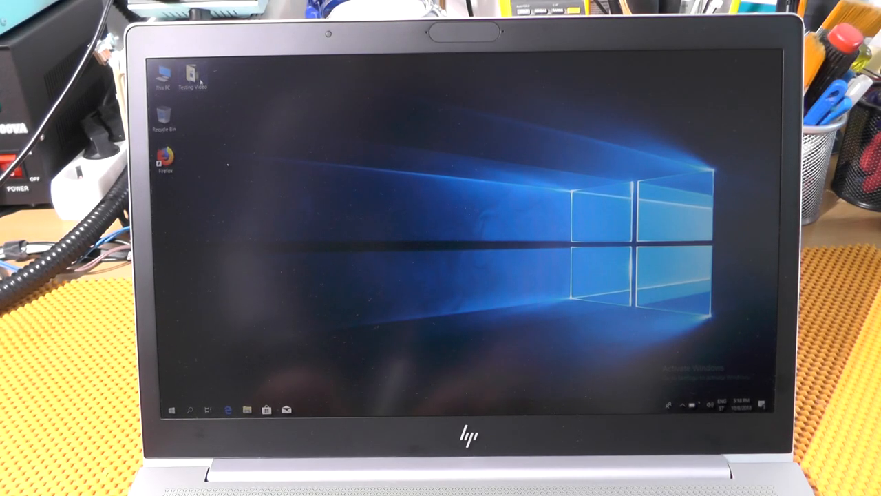
- Open the Testing Video folder and the CrystalDiskMark archive to benchmark drive C
double_click(194, 74)
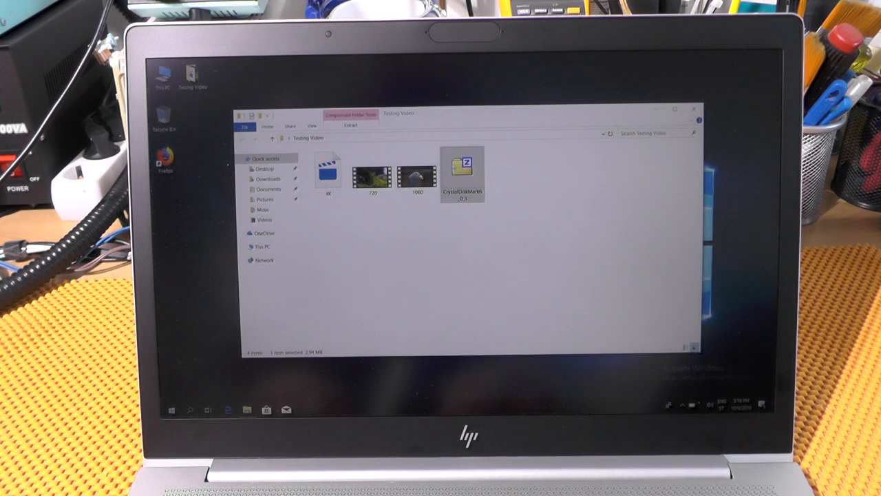
double_click(463, 172)
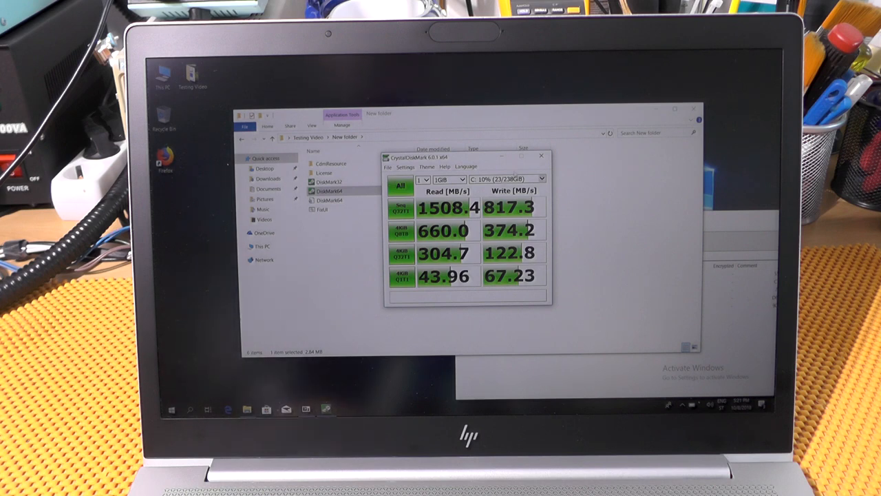
- Close CrystalDiskMark and play the test video from the Testing Video folder in the media player
click(541, 156)
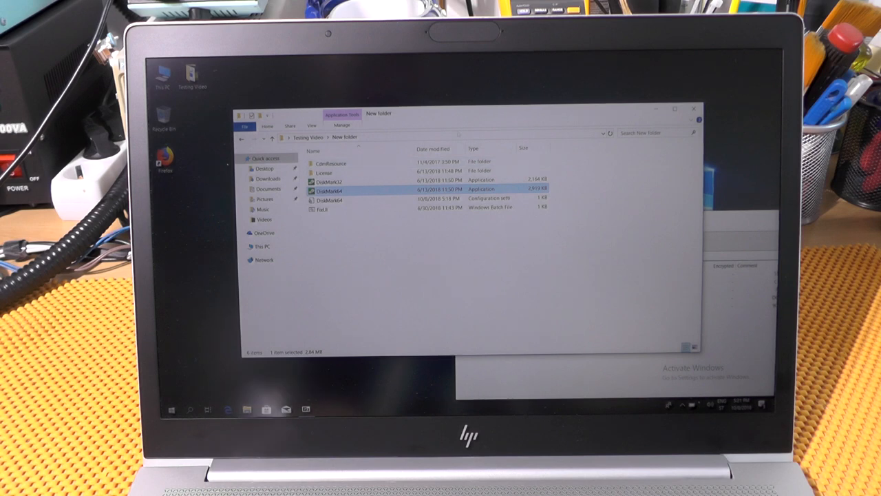
click(304, 138)
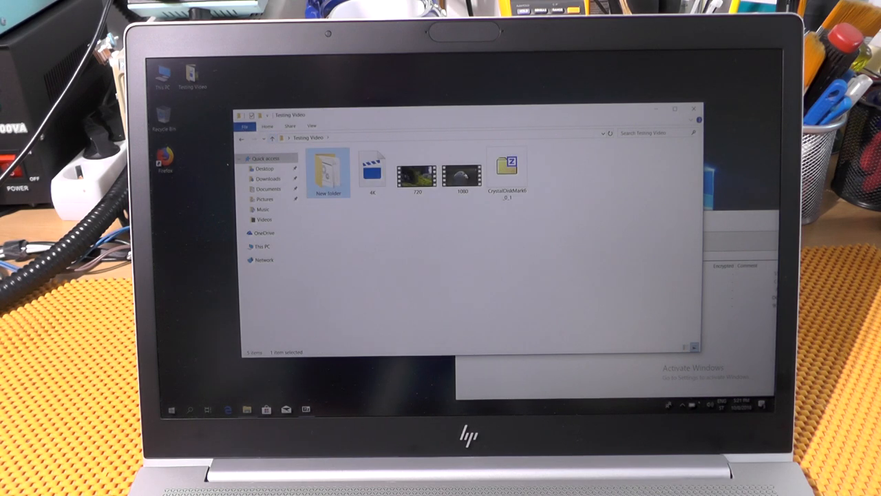
click(416, 172)
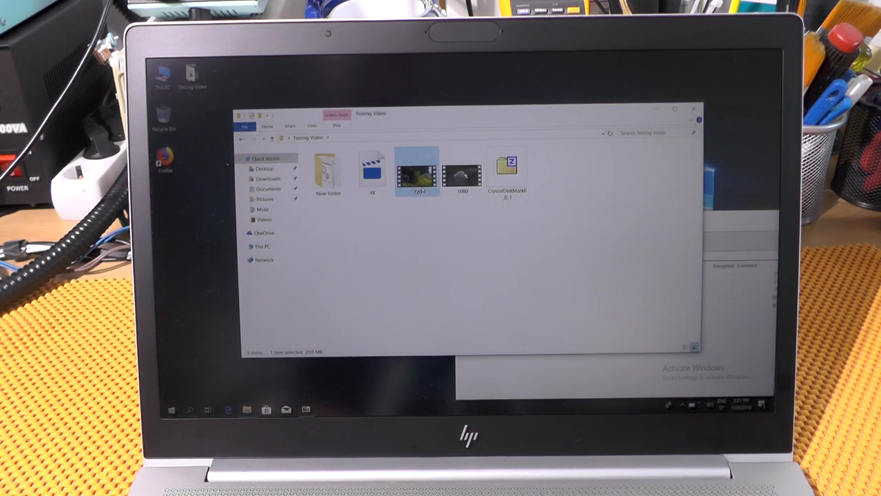
right_click(418, 172)
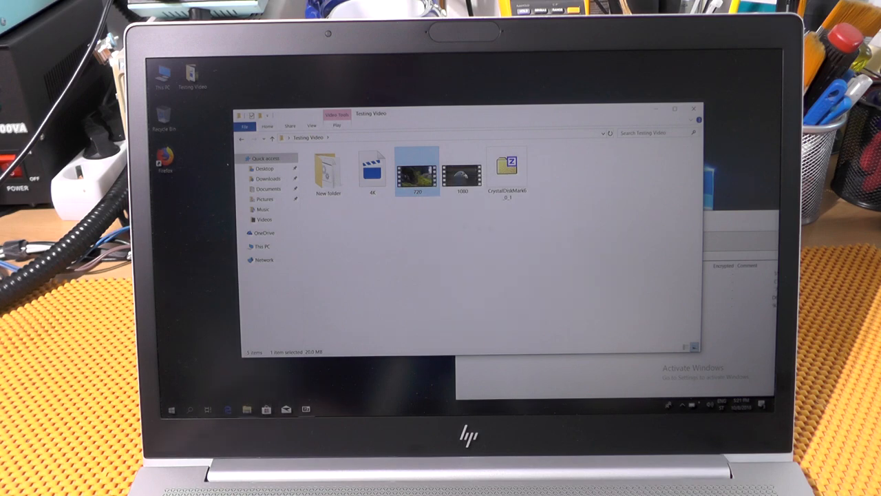
double_click(417, 171)
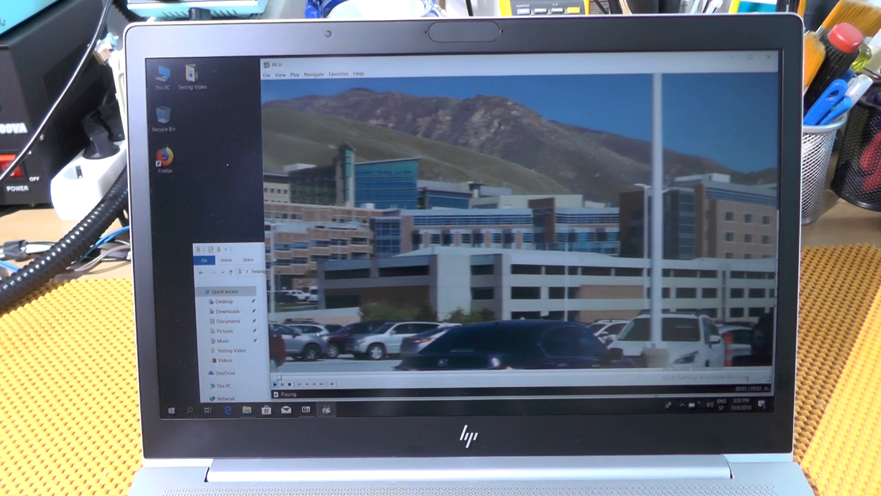
- End video playback and open the Top 30 NoCopyrightSounds mix on YouTube in Firefox
click(274, 384)
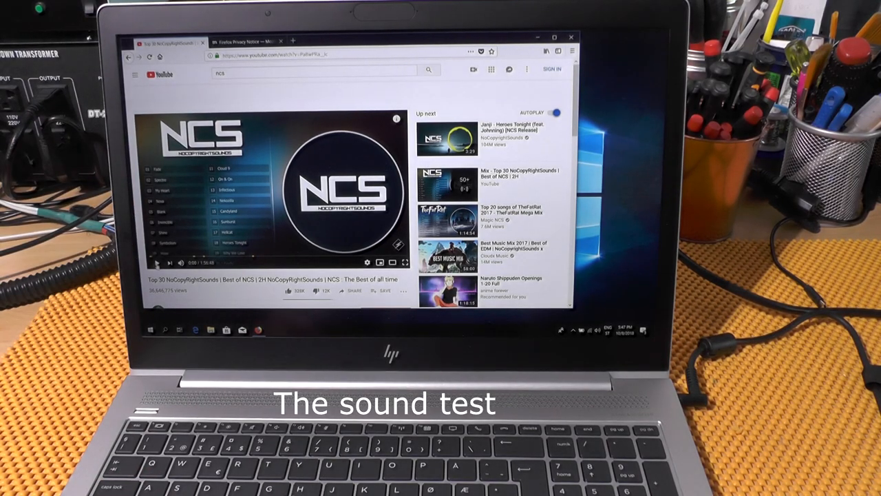
click(157, 262)
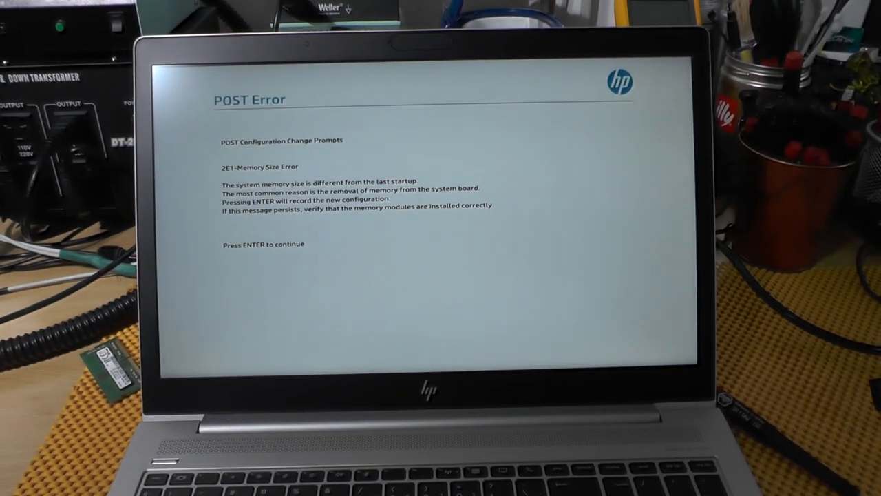
- Confirm the POST memory-size change so the laptop records the new RAM and continues booting
key(enter)
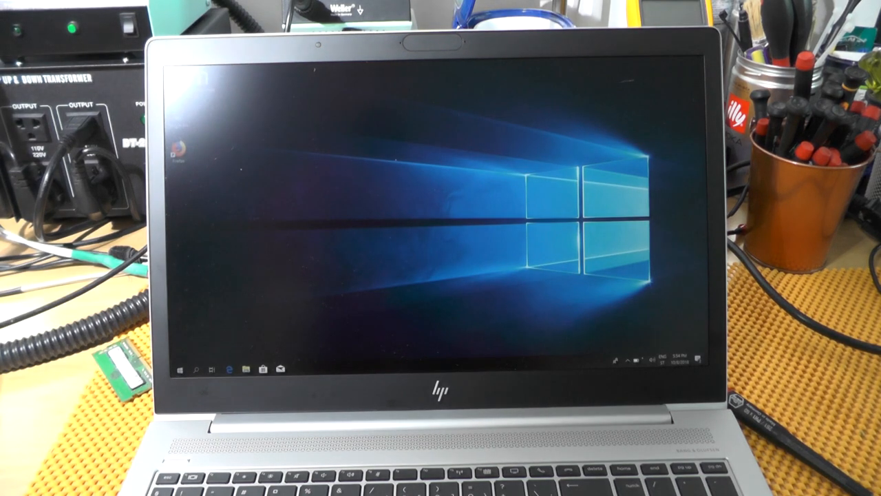
right_click(179, 148)
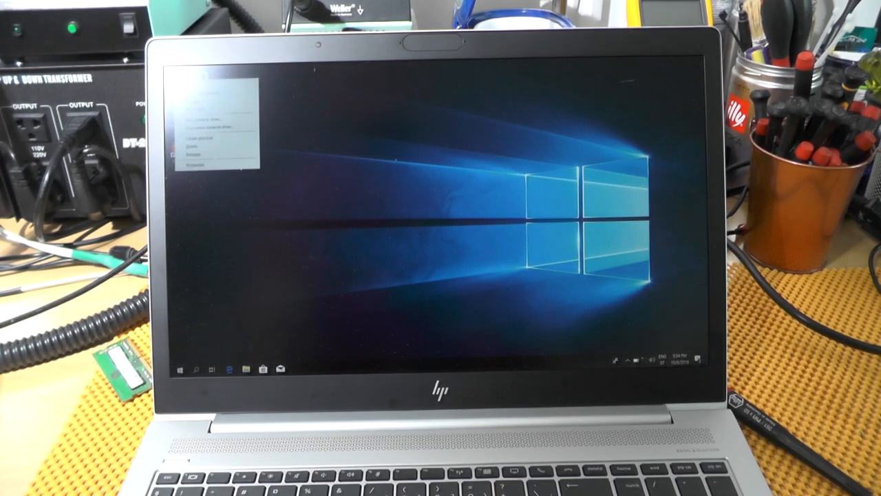
click(198, 163)
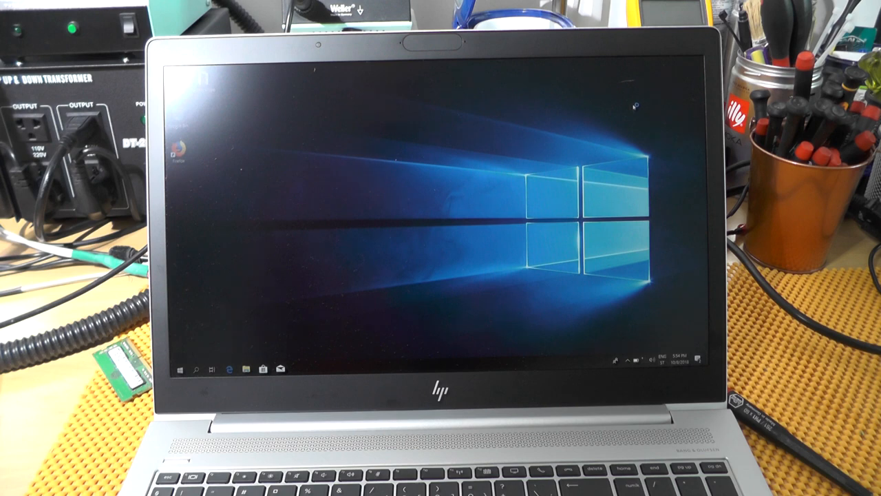
mouse_move(633, 106)
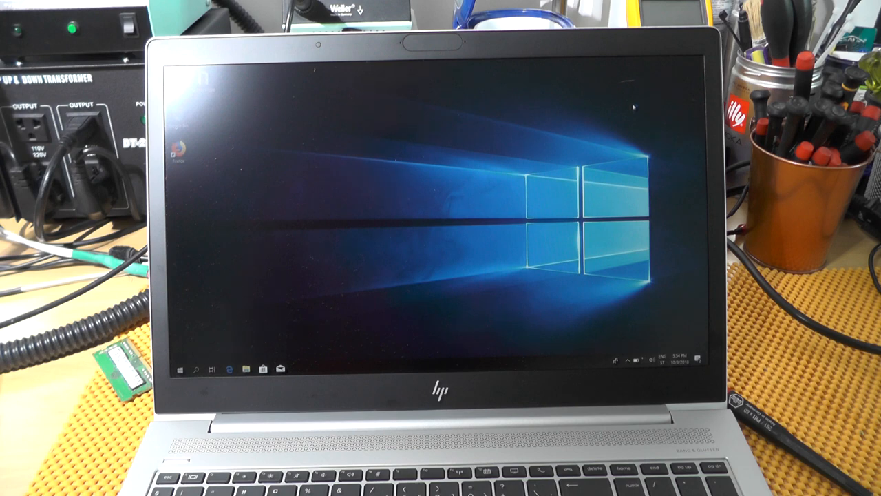